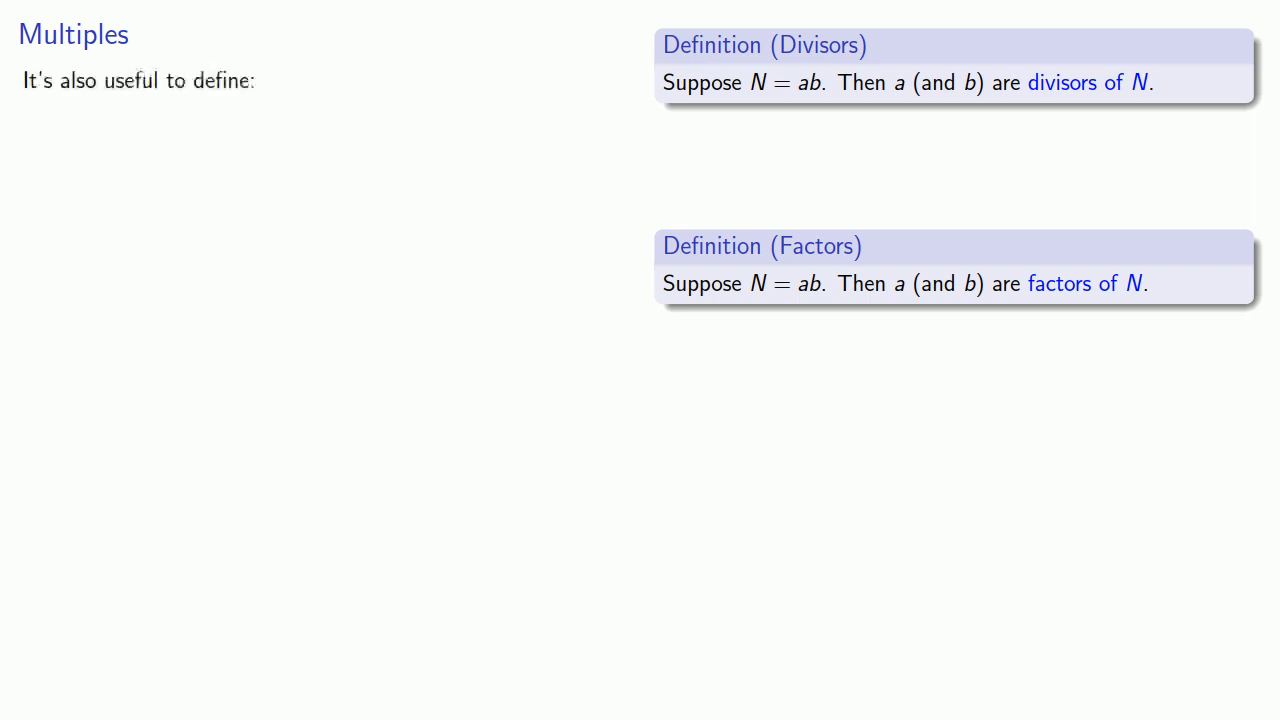
{"action": "key", "text": "Right"}
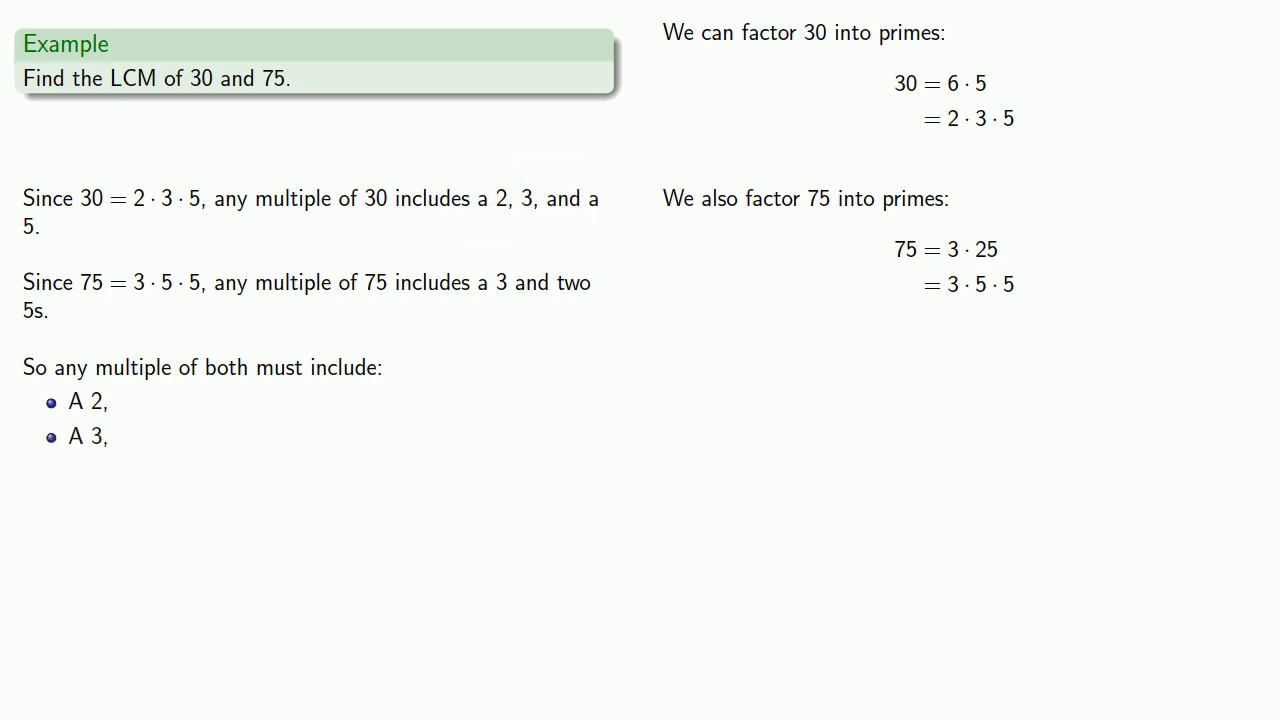
{"action": "double_click", "coordinate": [30, 228]}
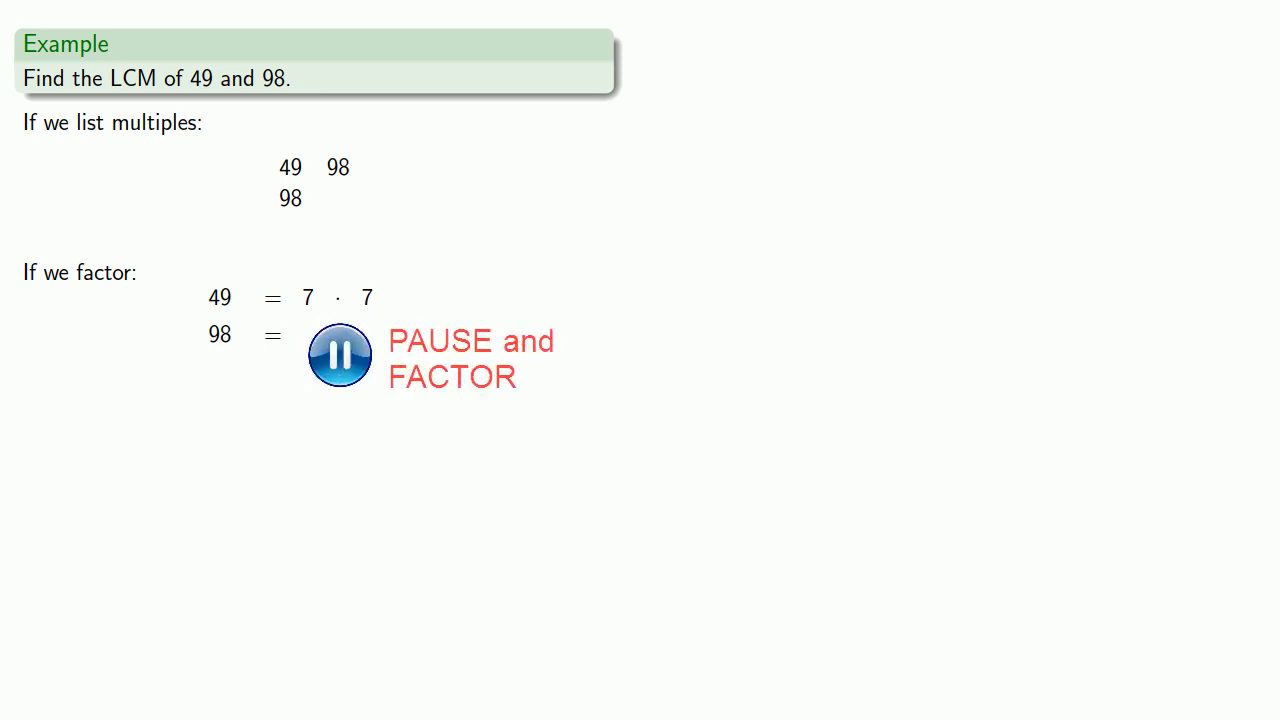
{"action": "left_click", "coordinate": [340, 356]}
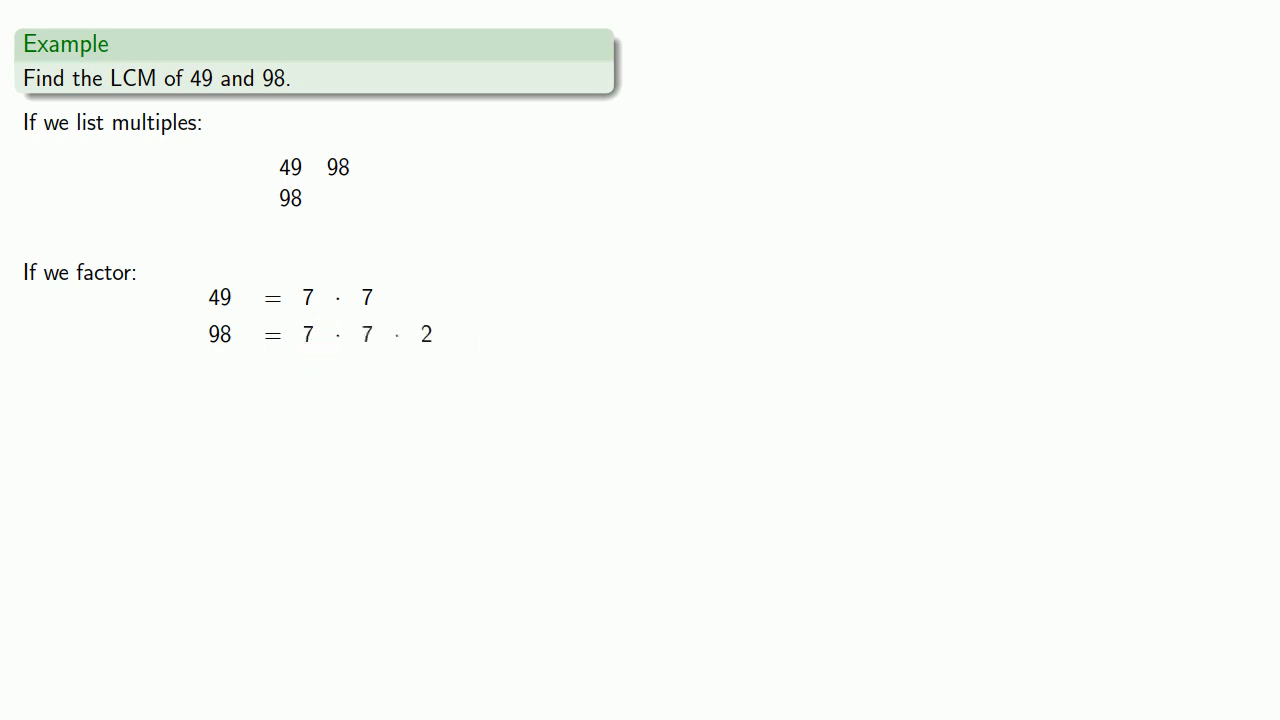